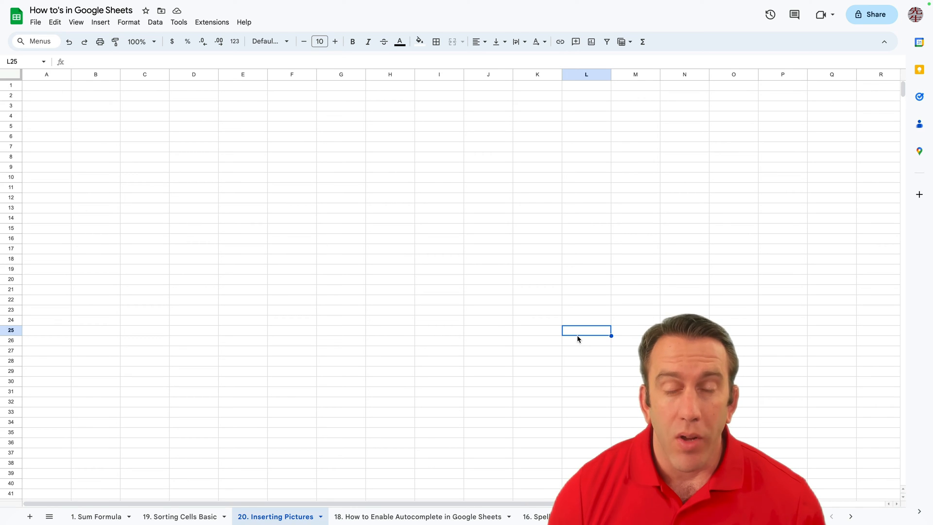
mouse_move(540, 305)
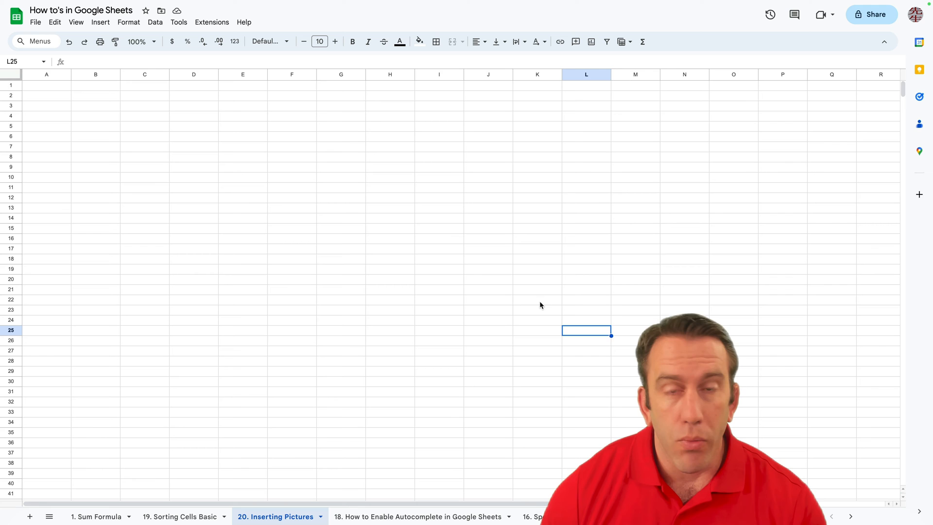
- Select cell H18 and choose Insert image in cell from the Insert menu
click(488, 269)
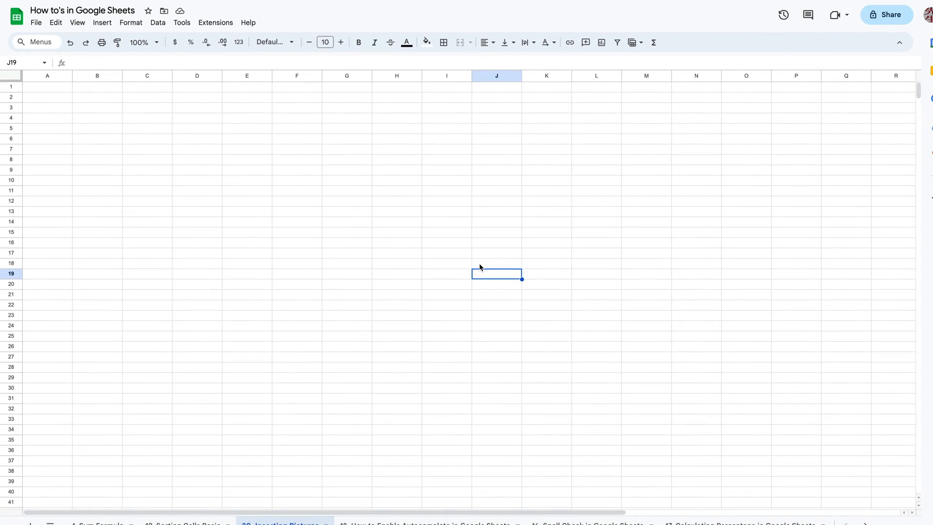
drag(148, 109, 500, 244)
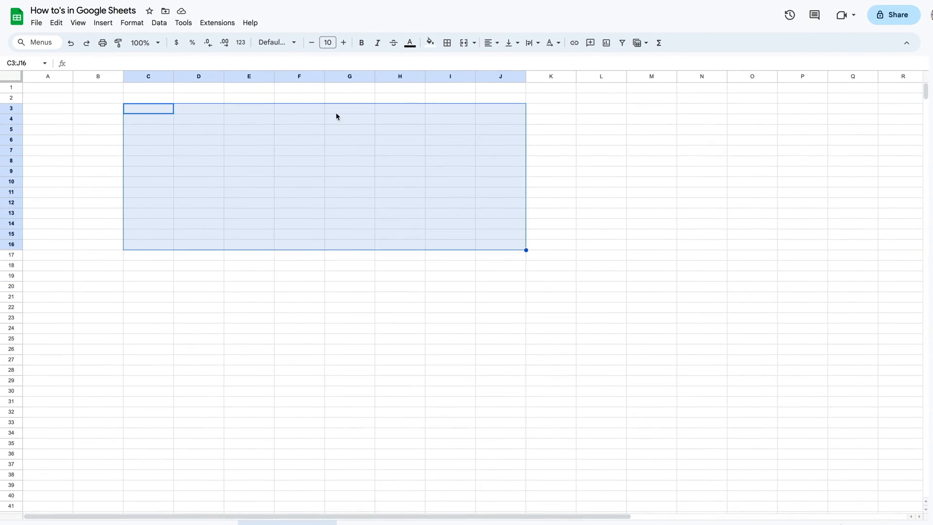
click(403, 269)
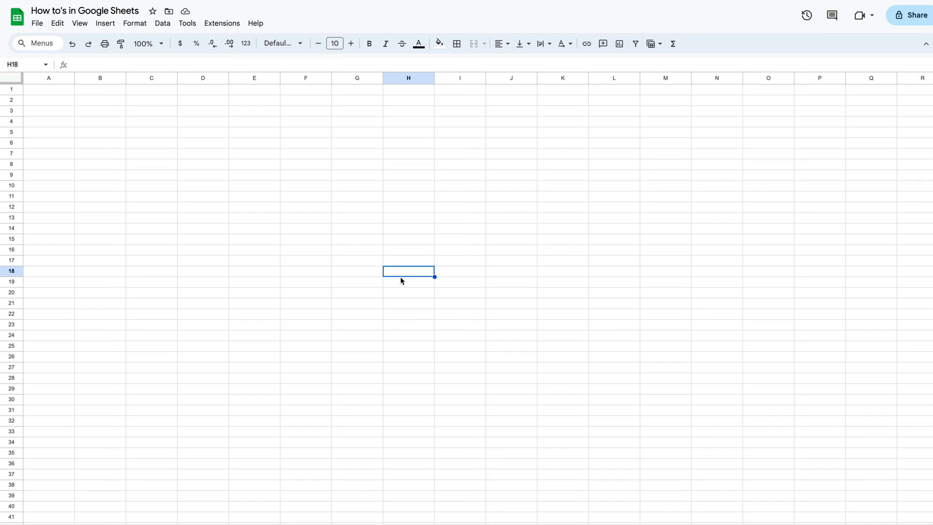
mouse_move(289, 232)
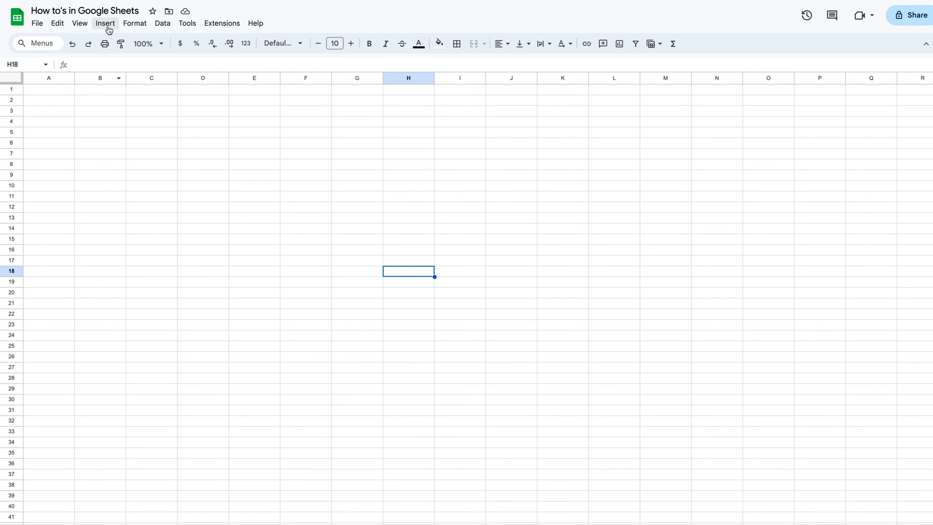
click(105, 23)
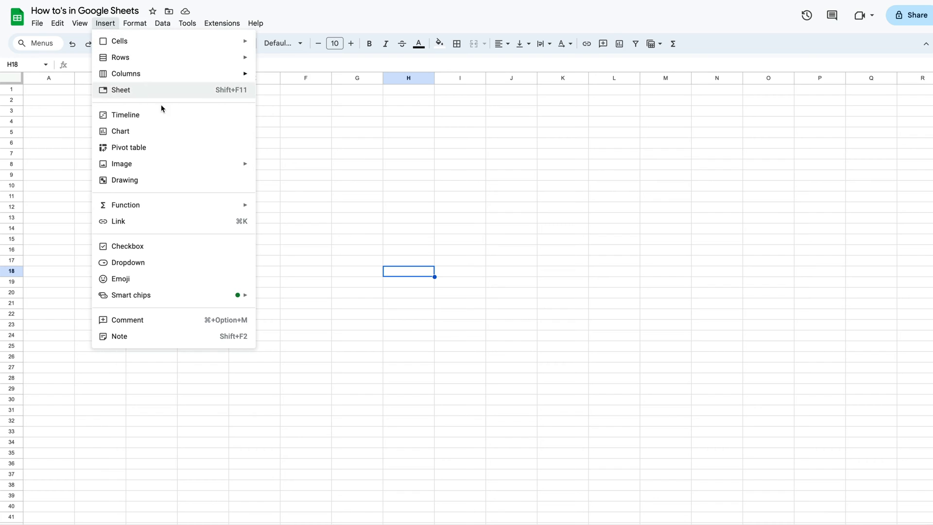
mouse_move(158, 165)
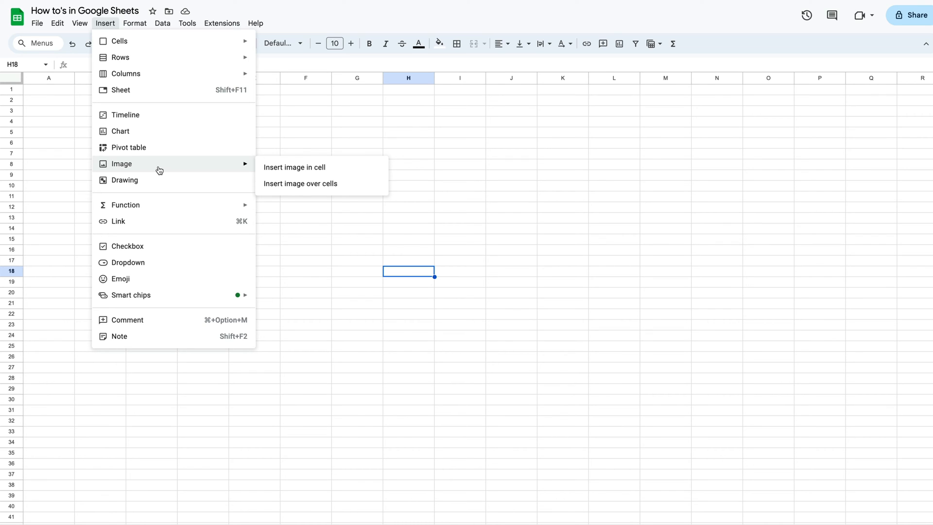
click(300, 183)
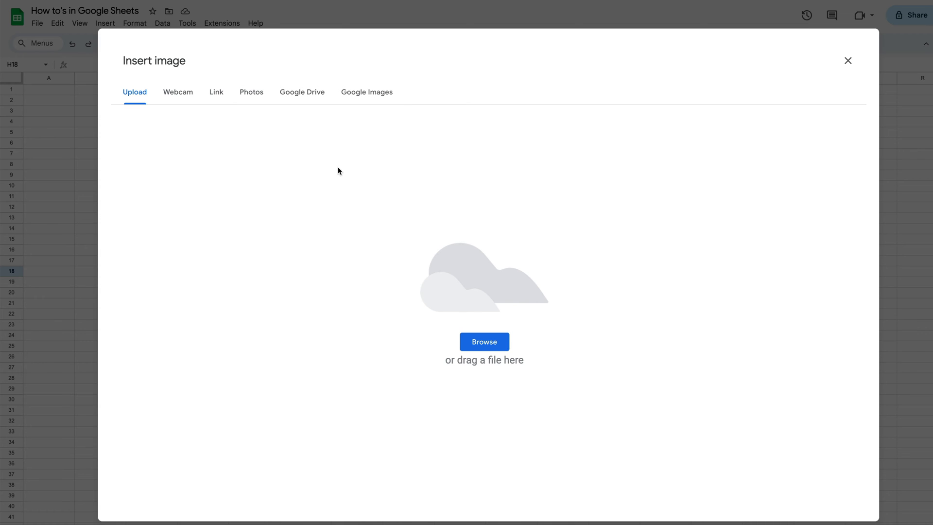
mouse_move(329, 171)
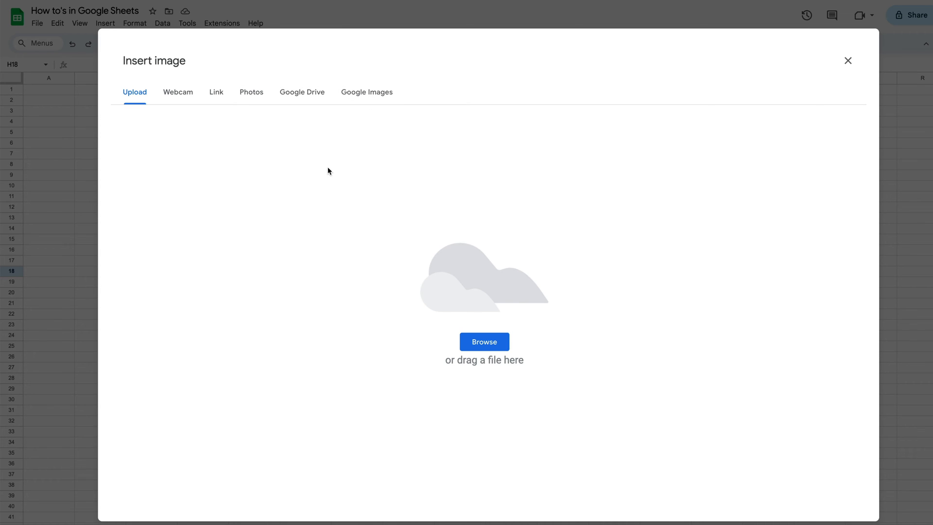
mouse_move(137, 104)
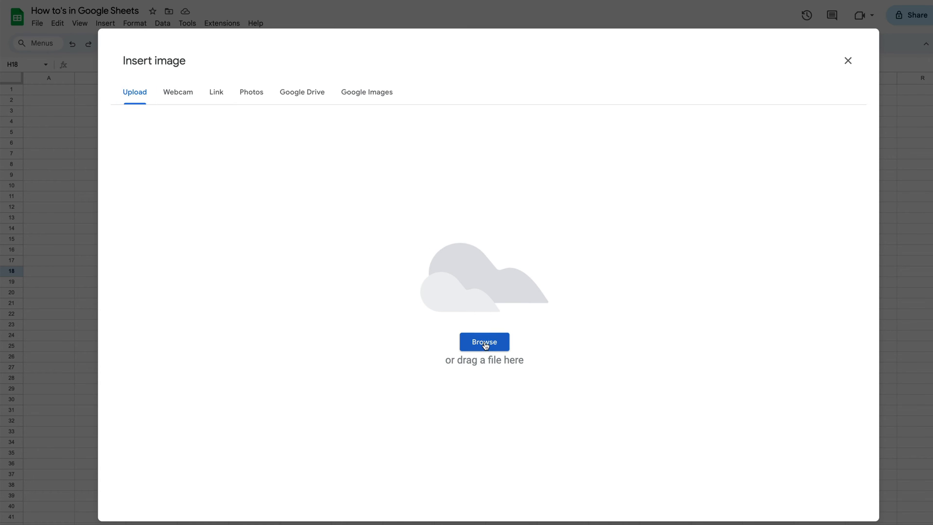
- Upload Logo Normal.png from the Logos folder into cell H18
click(484, 341)
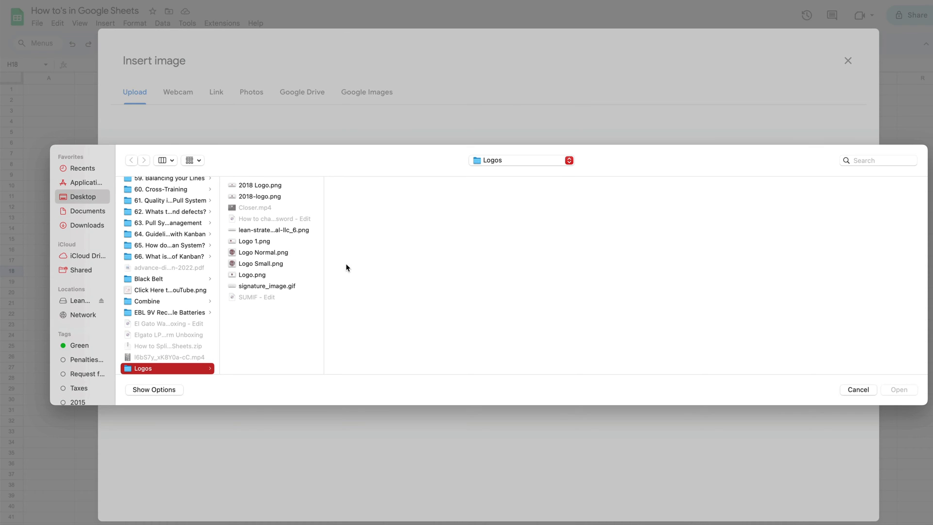
mouse_move(185, 372)
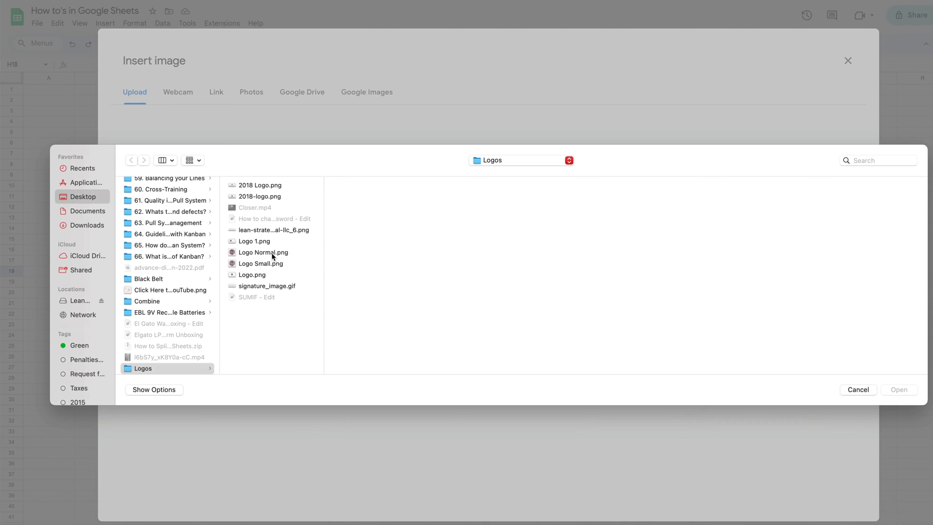
click(263, 252)
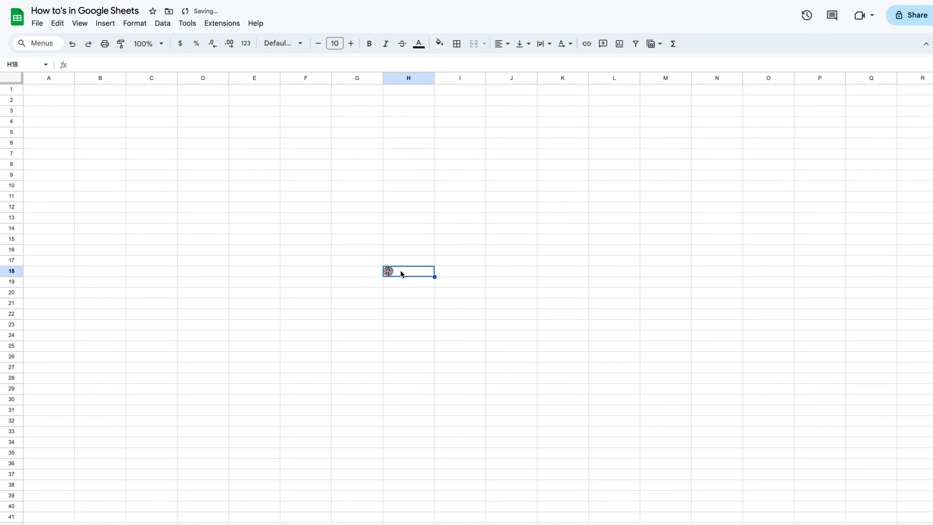
mouse_move(456, 167)
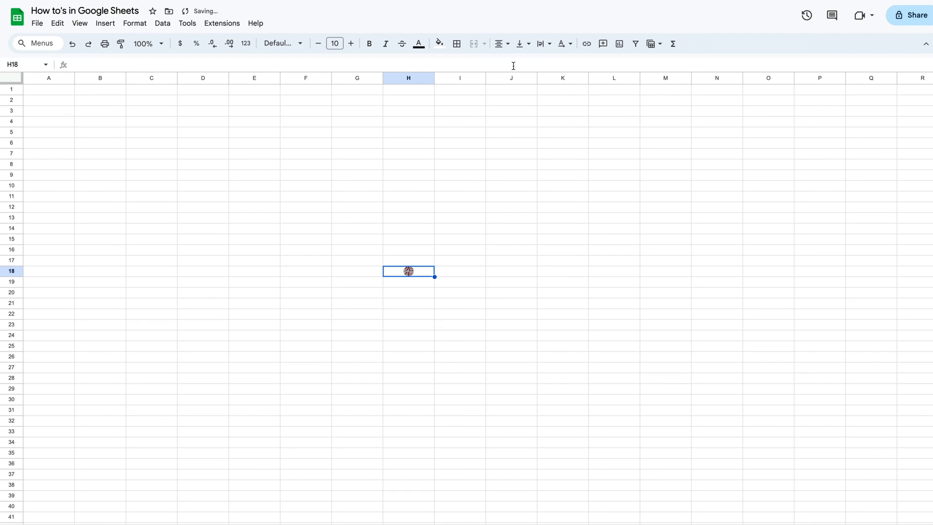
mouse_move(423, 272)
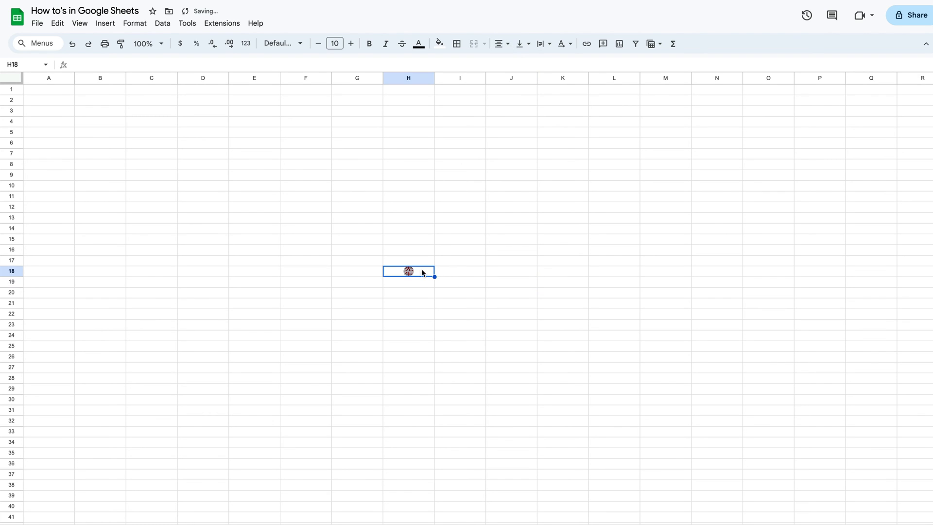
- Enlarge row 18 and column H so the H18 logo displays larger
click(499, 43)
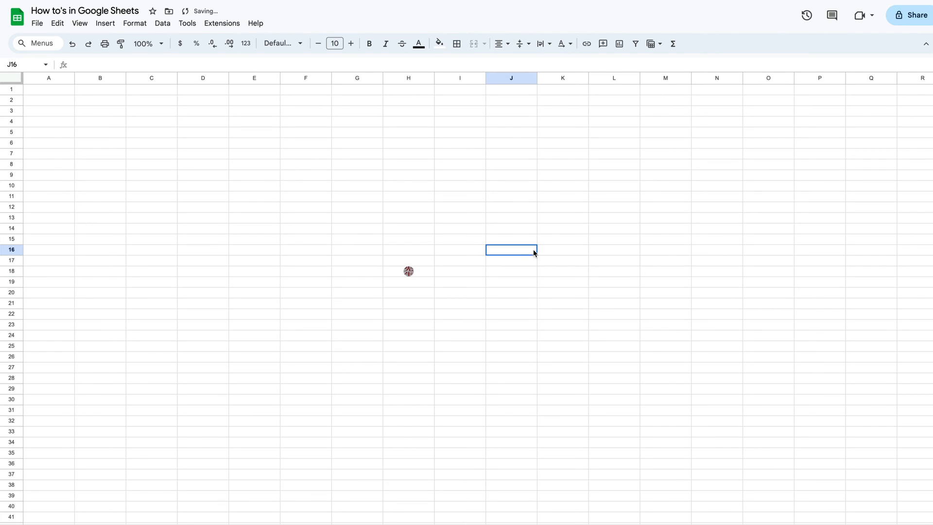
click(8, 271)
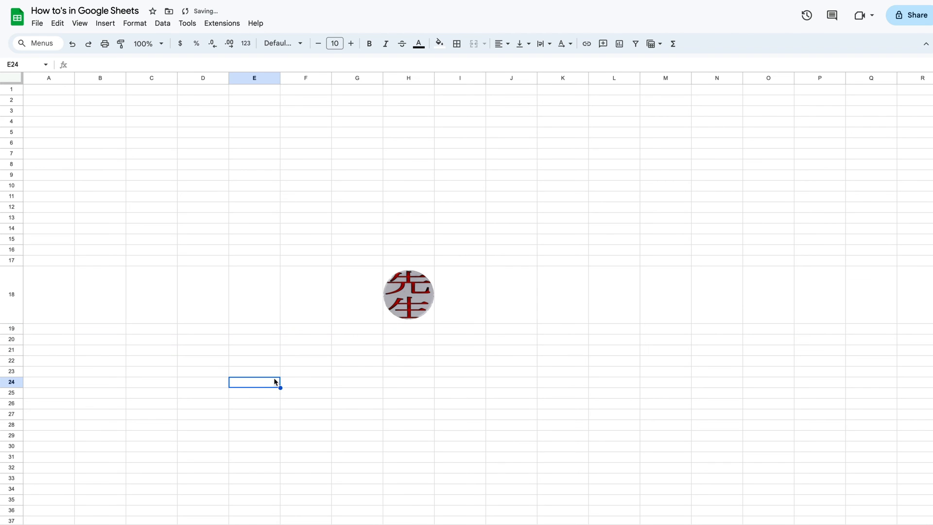
click(408, 77)
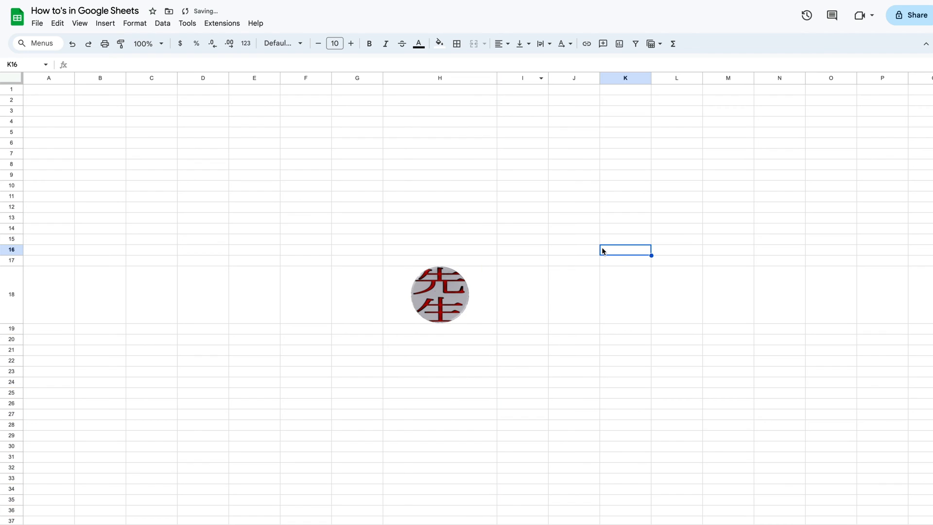
mouse_move(552, 251)
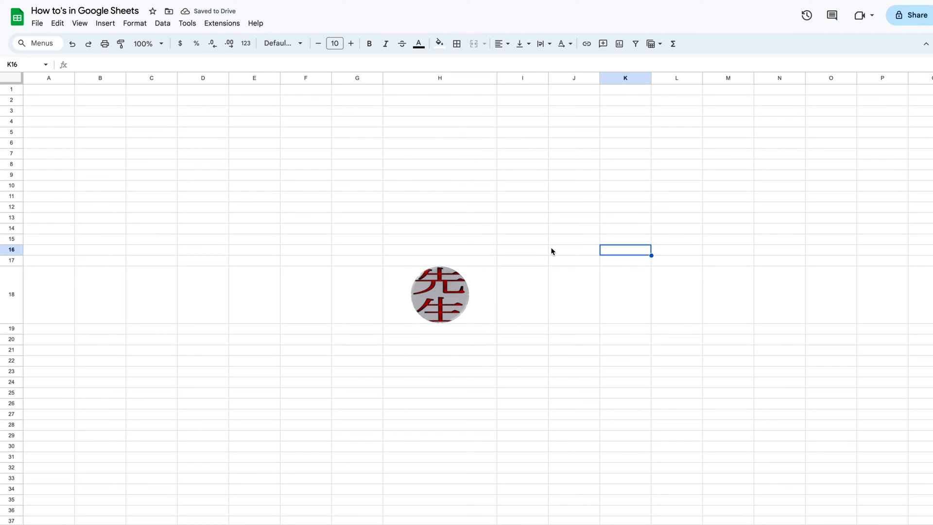
click(254, 185)
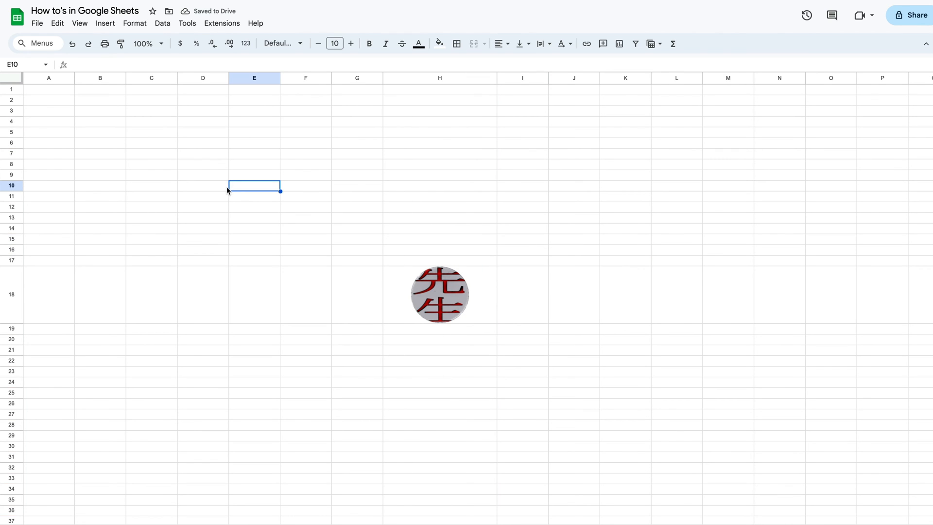
click(203, 186)
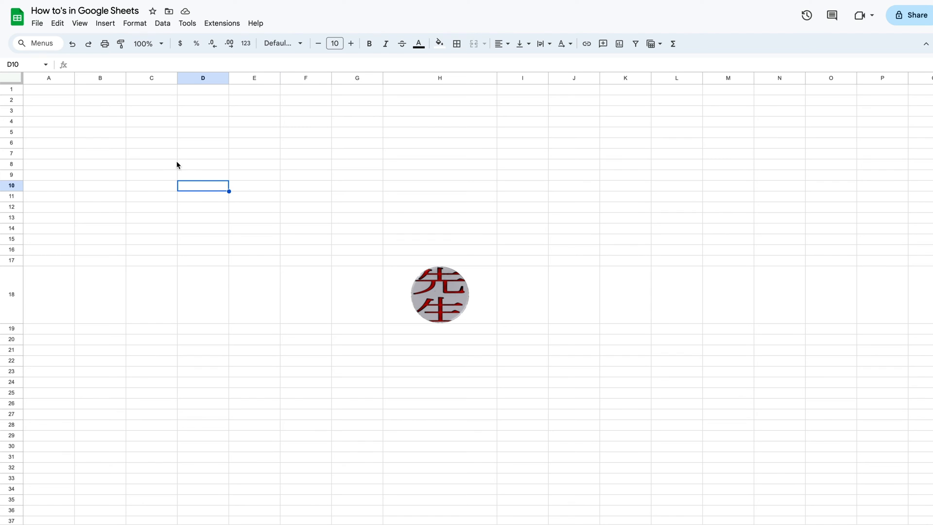
click(105, 22)
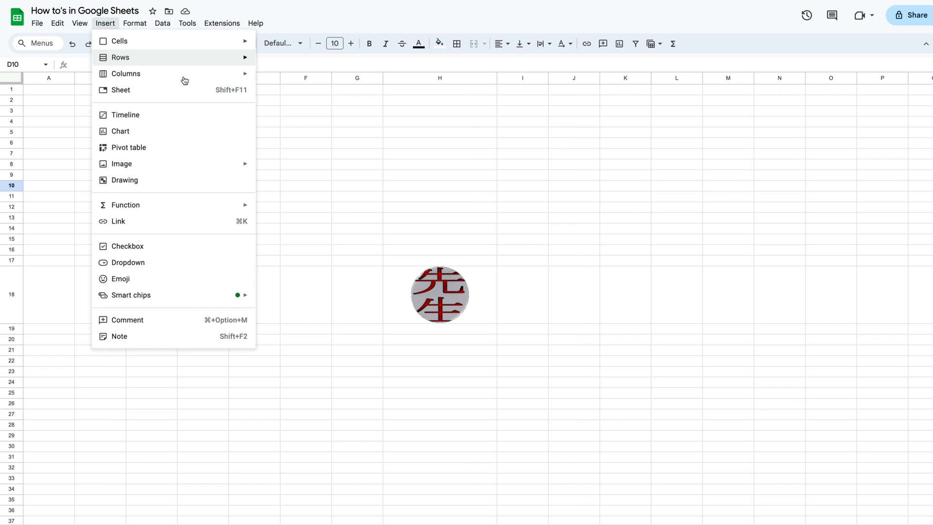
mouse_move(122, 164)
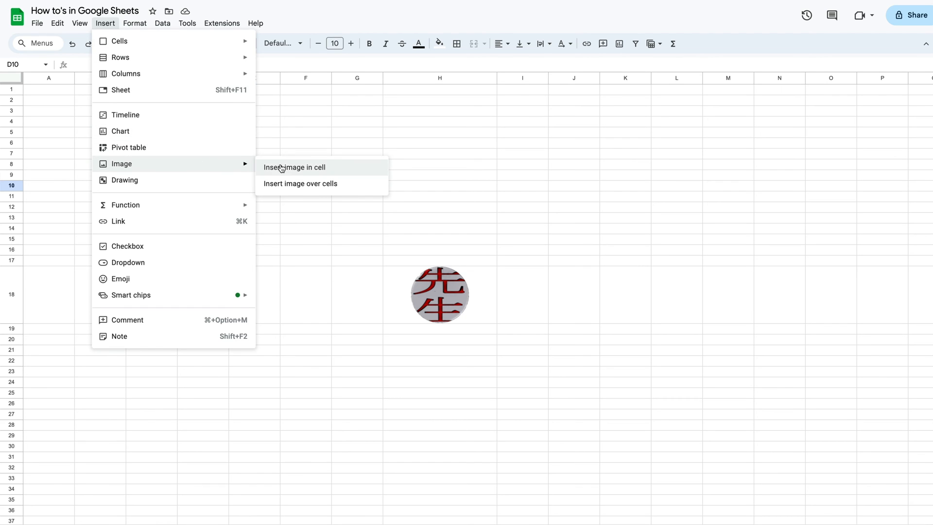
mouse_move(306, 189)
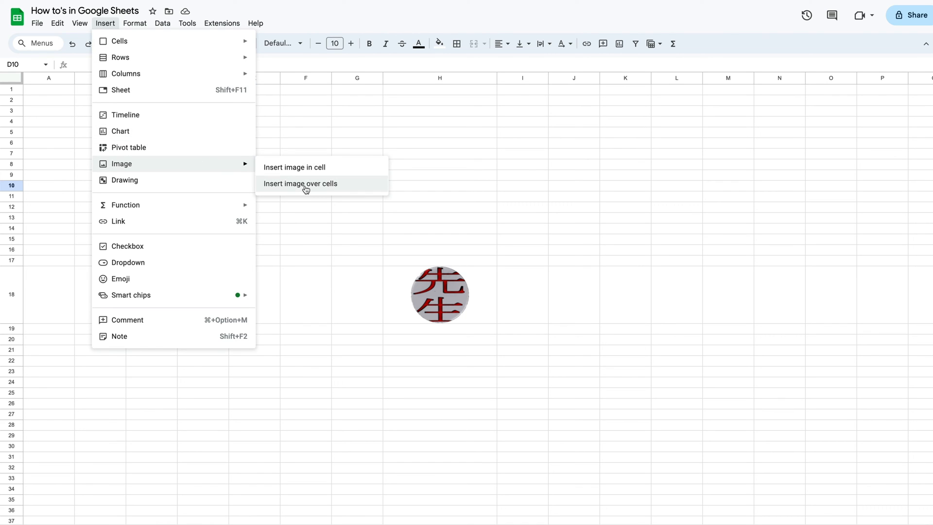
- Choose Insert image over cells to start a floating image upload
click(300, 184)
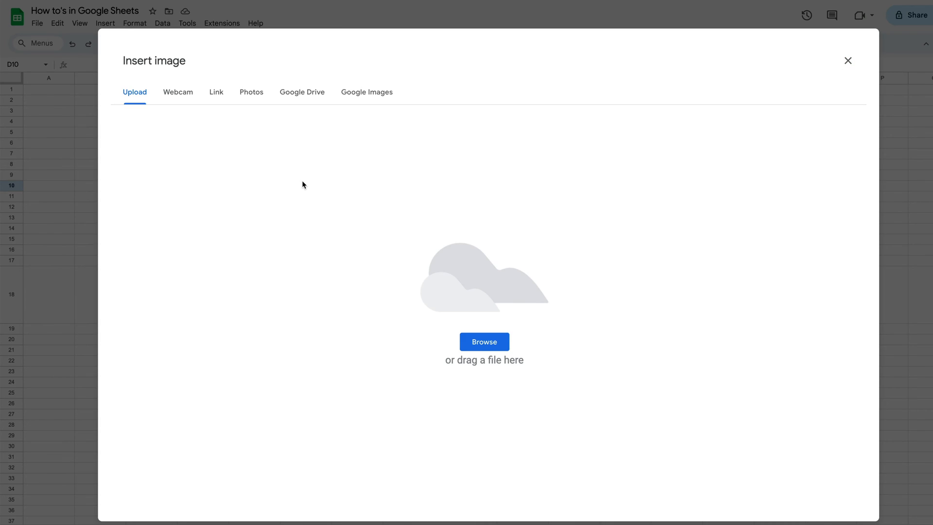
mouse_move(131, 96)
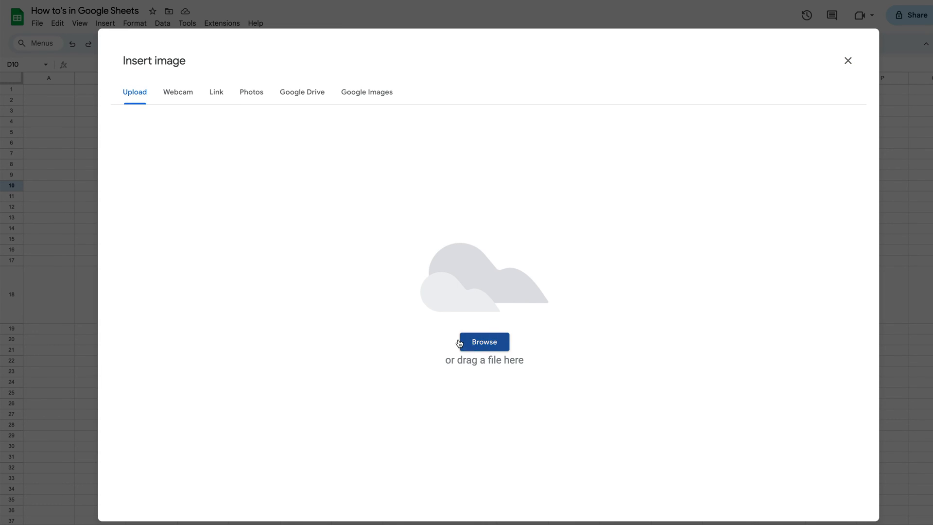
click(483, 342)
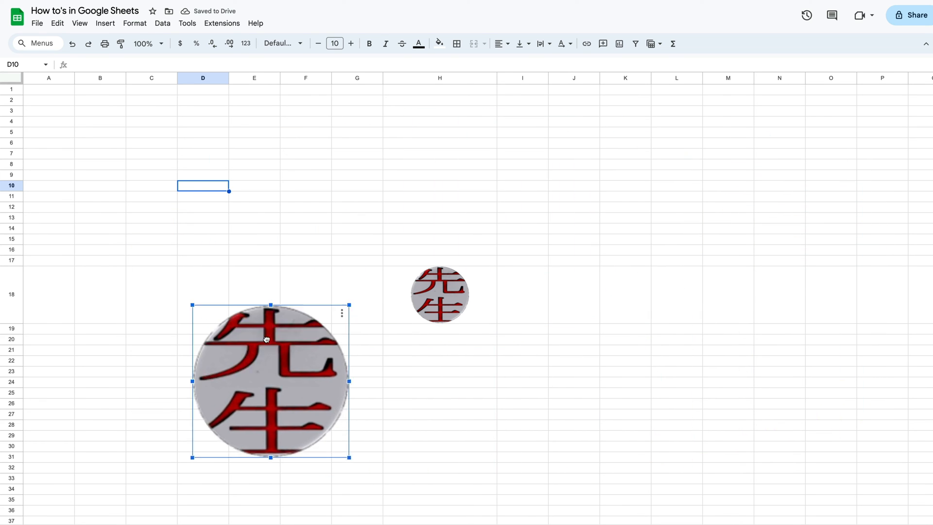
- Move the large floating logo over C8:E17 and show its image options
drag(266, 338, 236, 225)
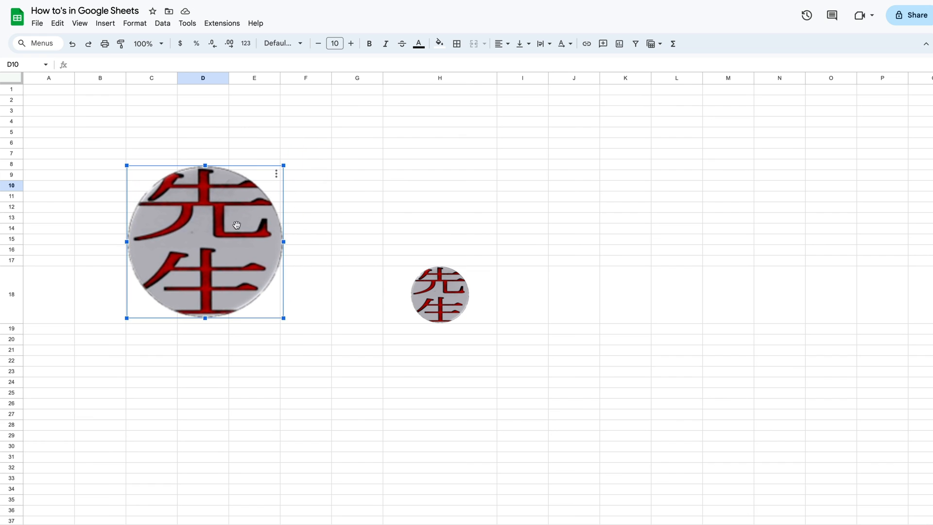
click(275, 174)
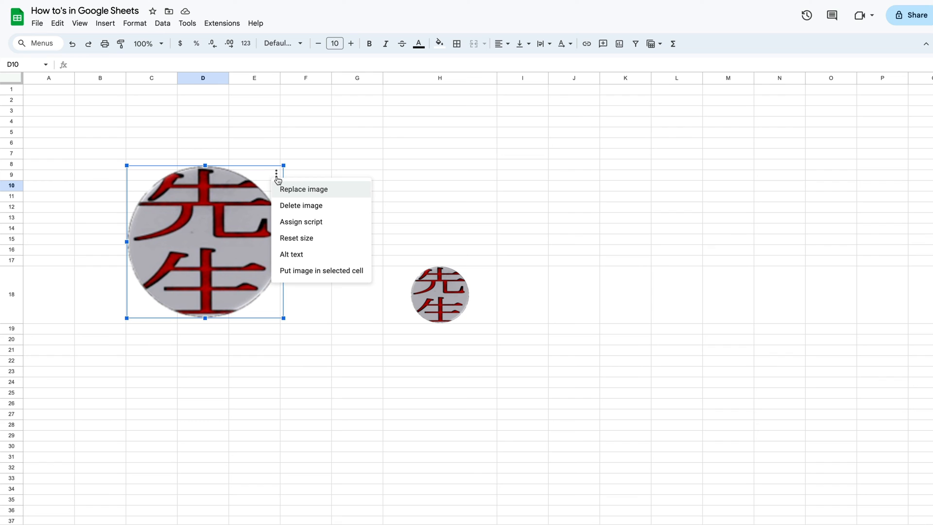
mouse_move(429, 146)
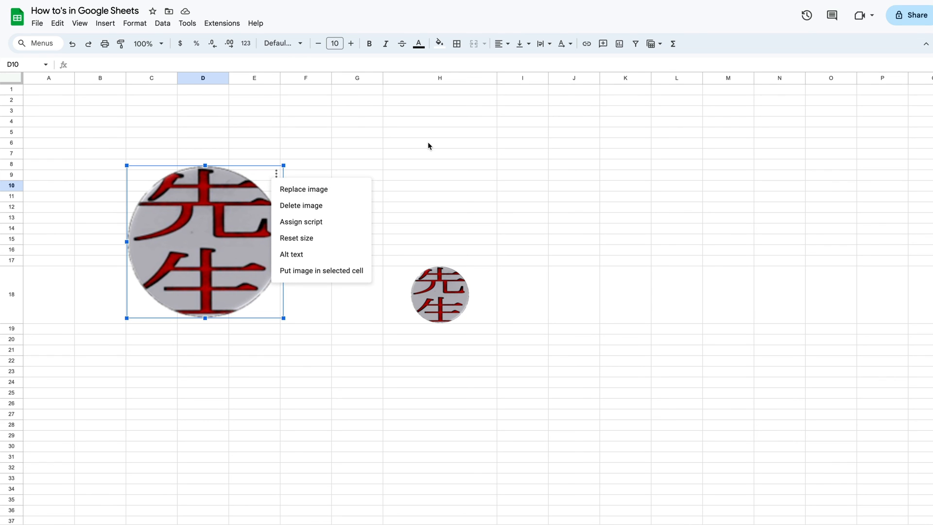